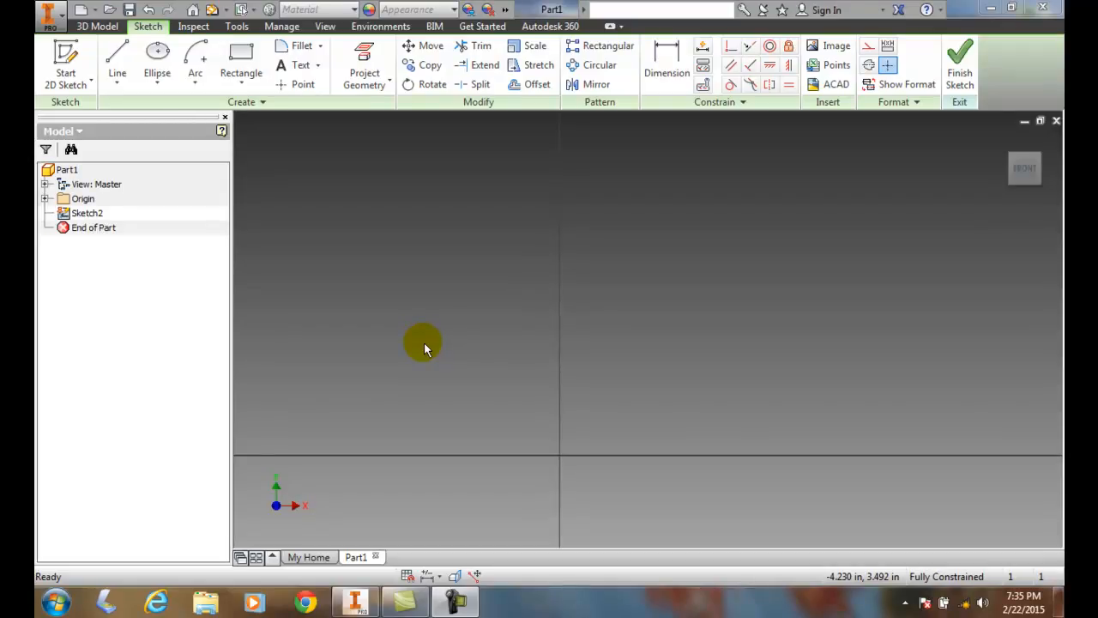
mouse_move(455, 342)
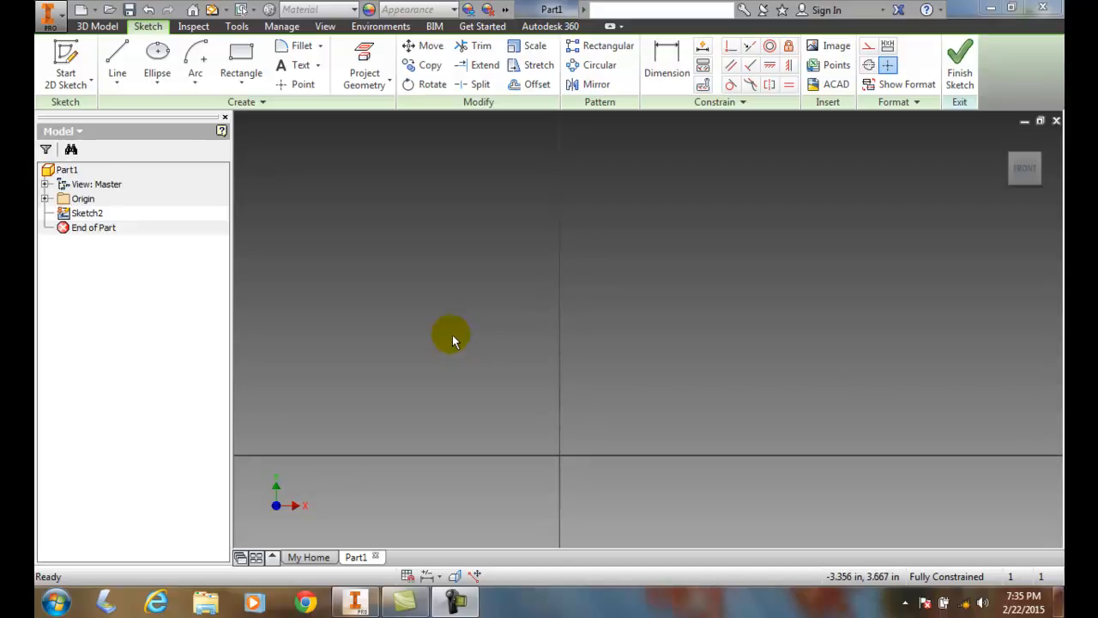
Show the Rectangle drop-down with its rectangle, slot and polygon variants.
left_click(241, 72)
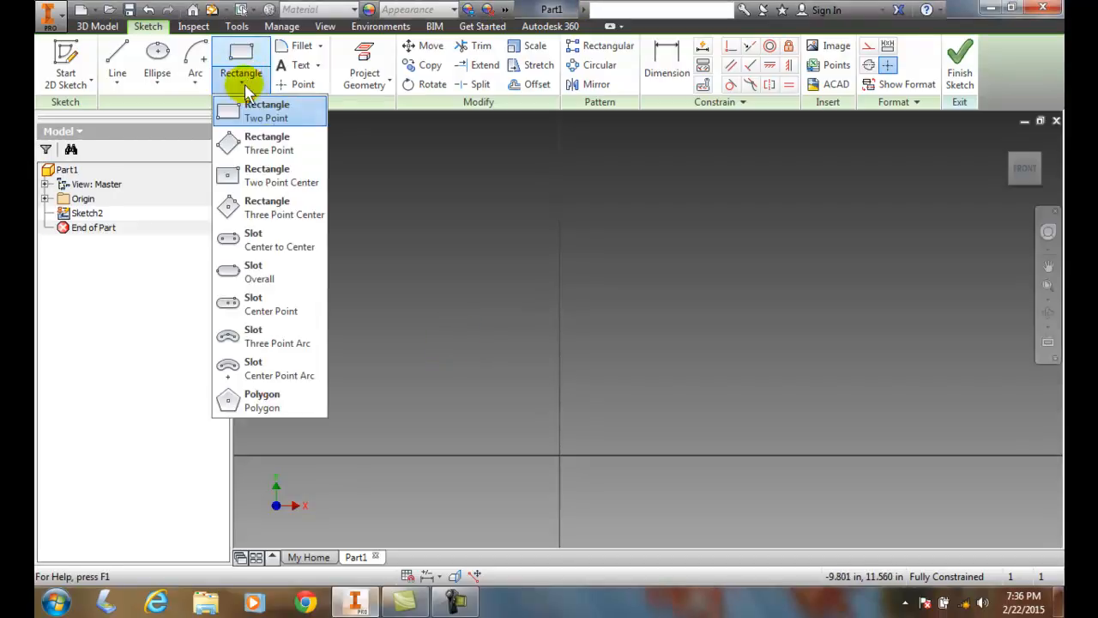
mouse_move(271, 112)
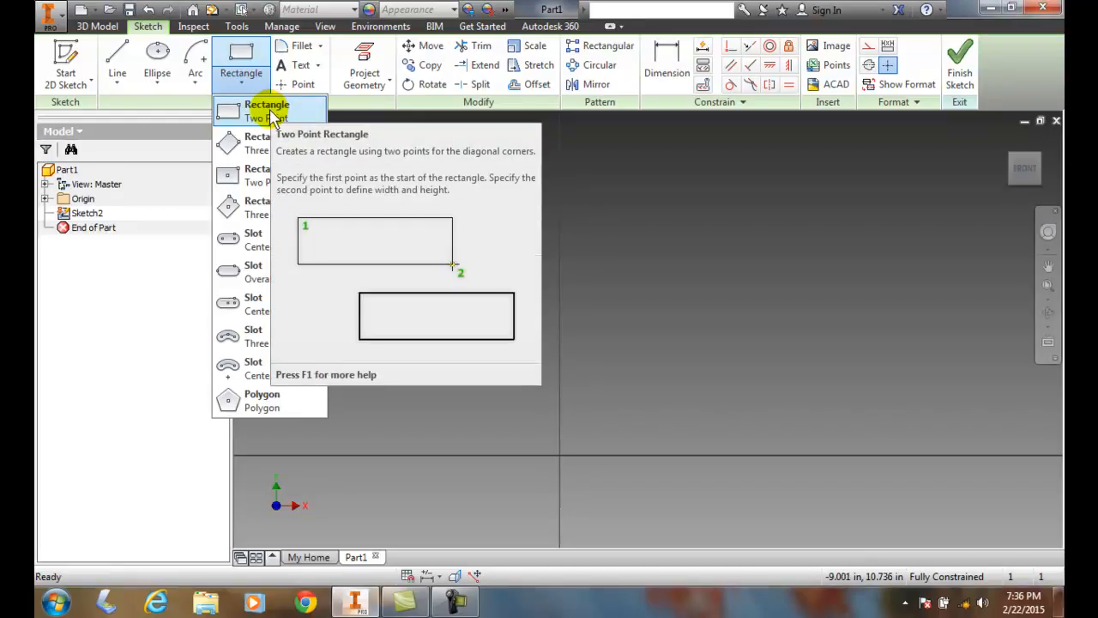
mouse_move(278, 117)
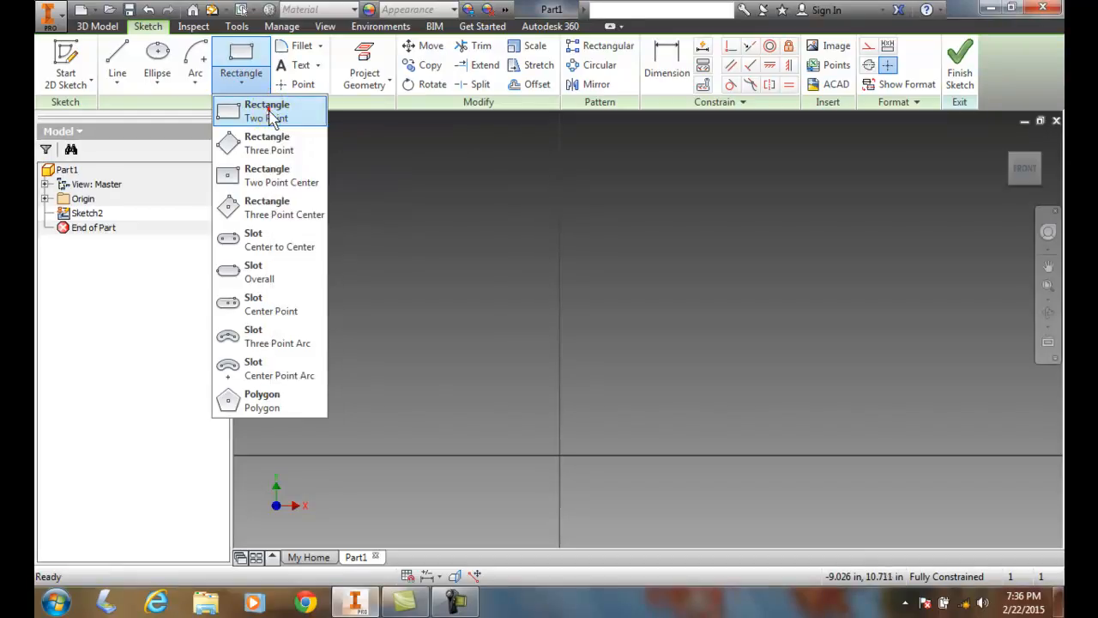
Place a Two Point Rectangle with its first corner at the origin, sized 6.000 by 4.000.
left_click(268, 110)
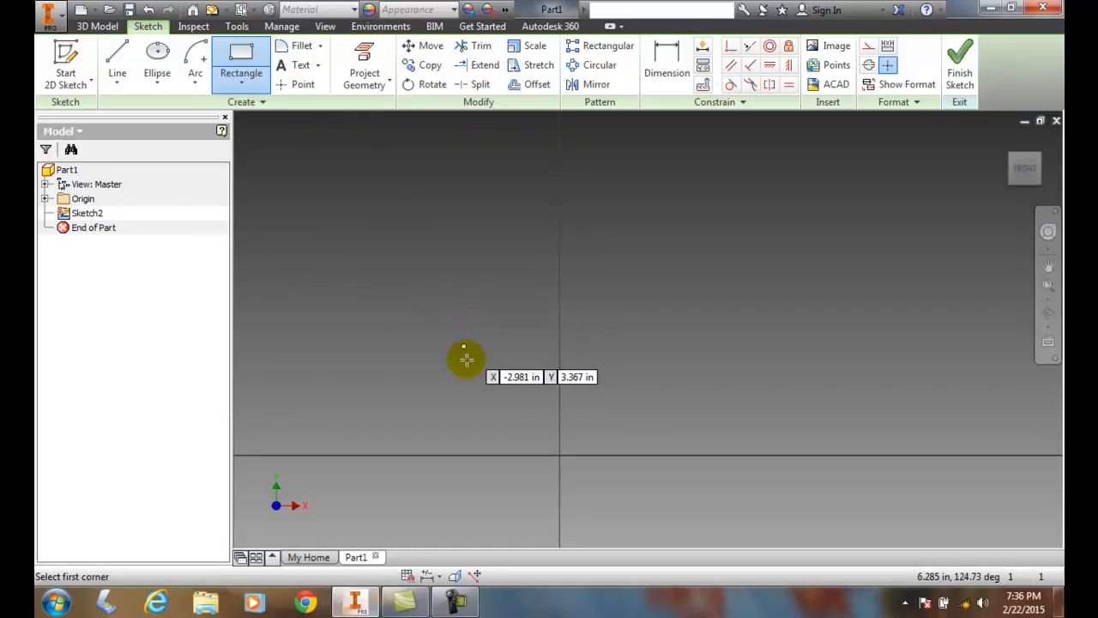
mouse_move(559, 453)
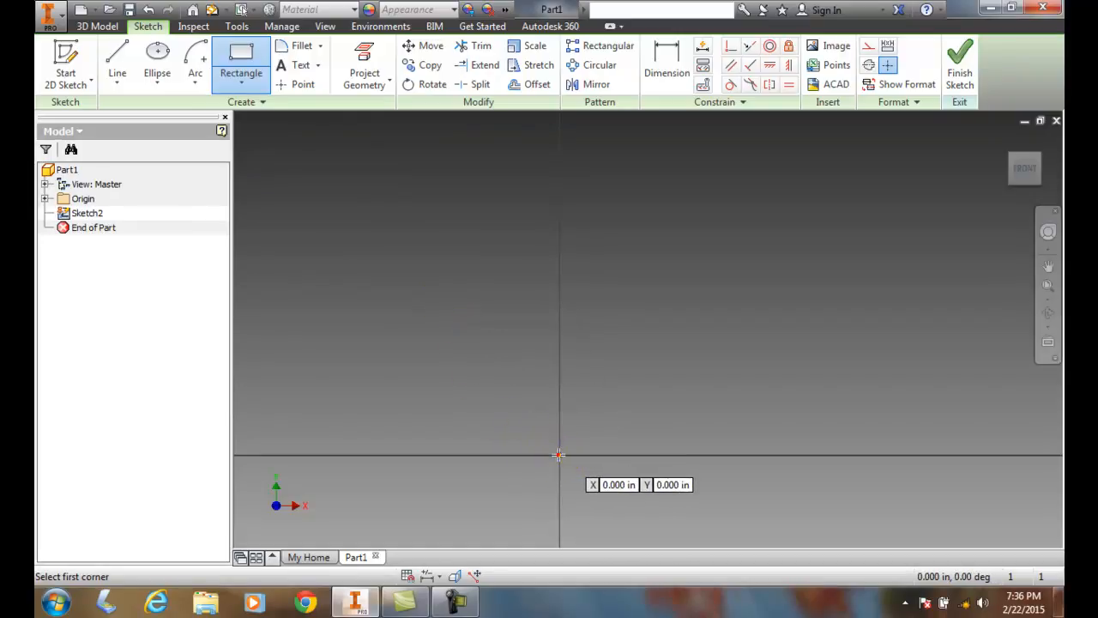
left_click(559, 455)
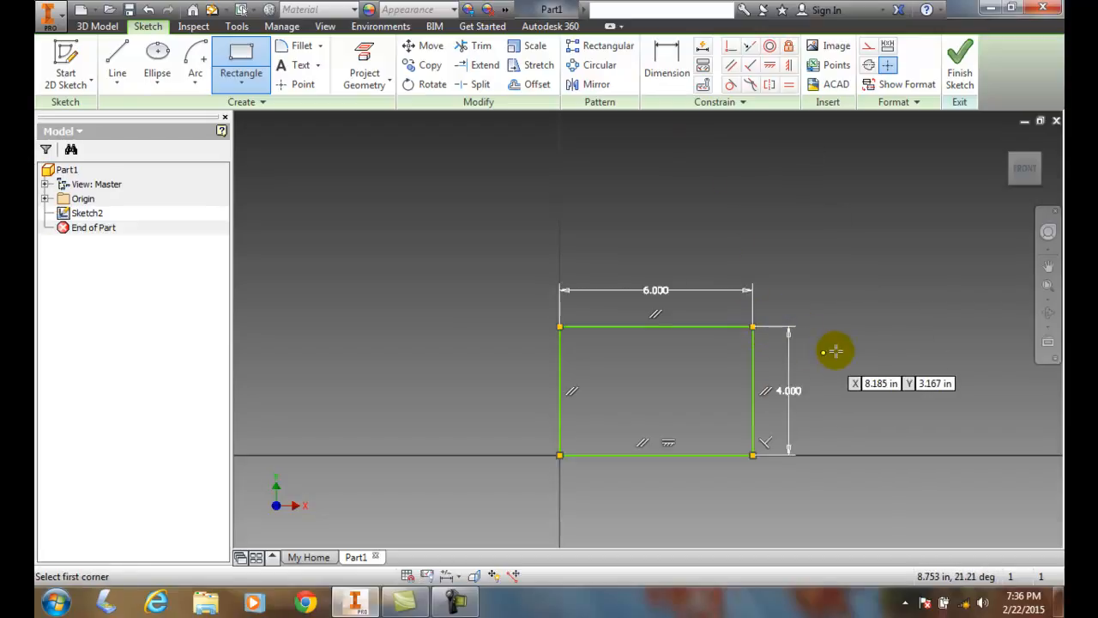
mouse_move(854, 347)
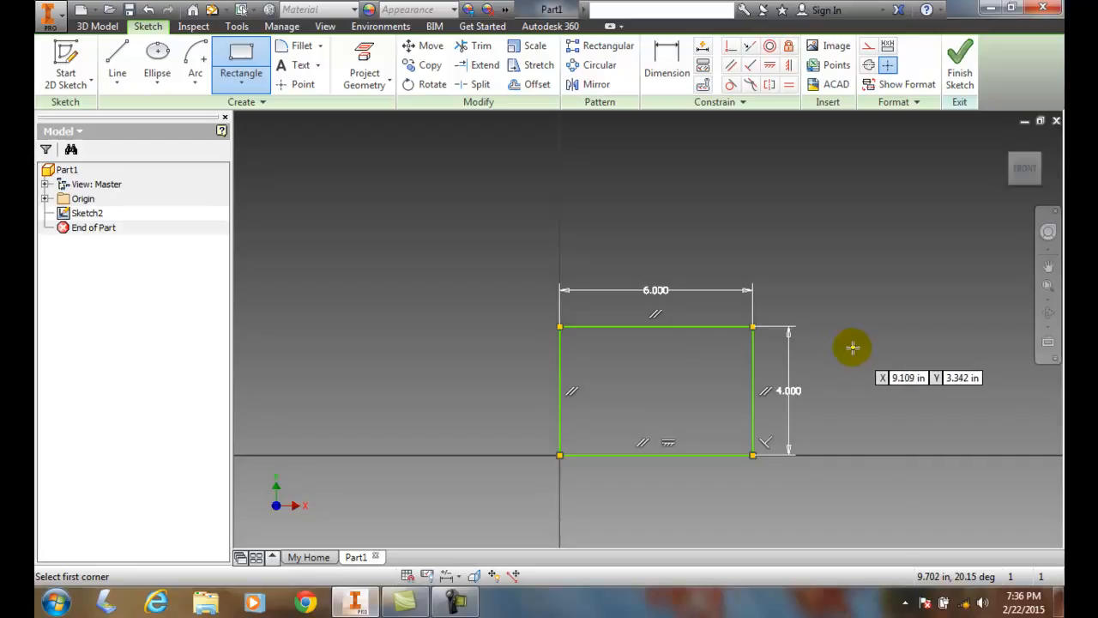
mouse_move(252, 238)
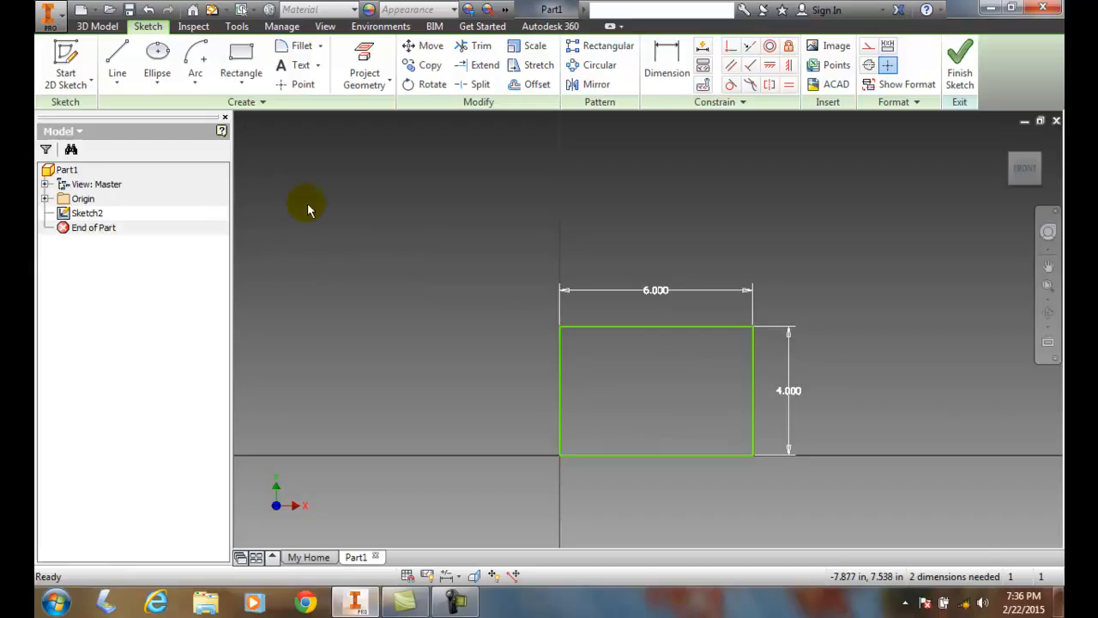
Start a second two-point rectangle with its first corner in the upper left of the sketch.
left_click(240, 60)
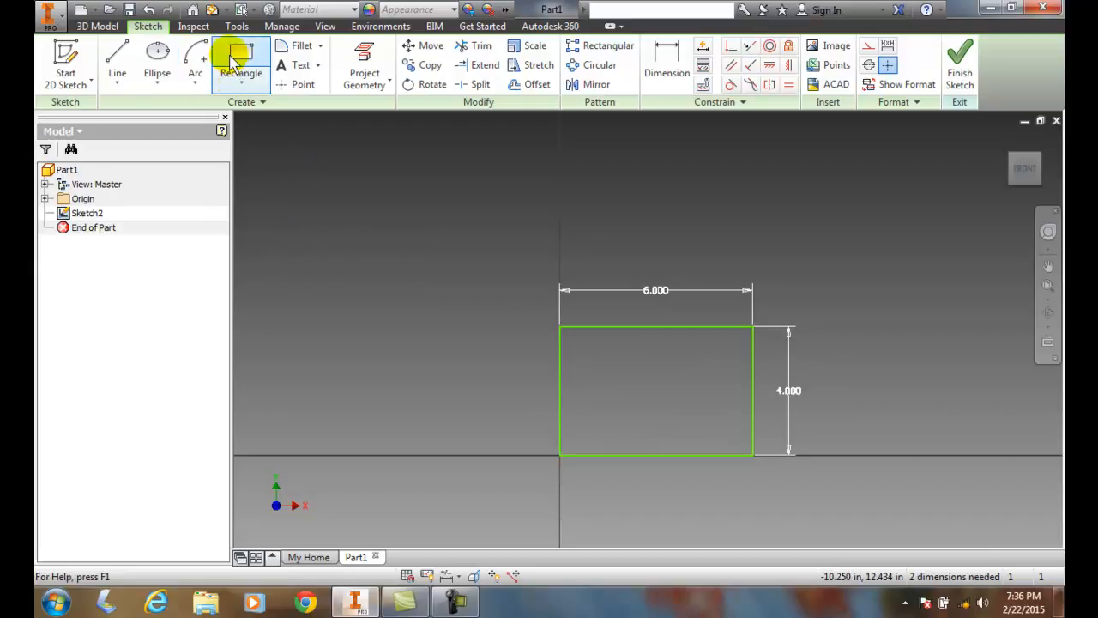
left_click(240, 54)
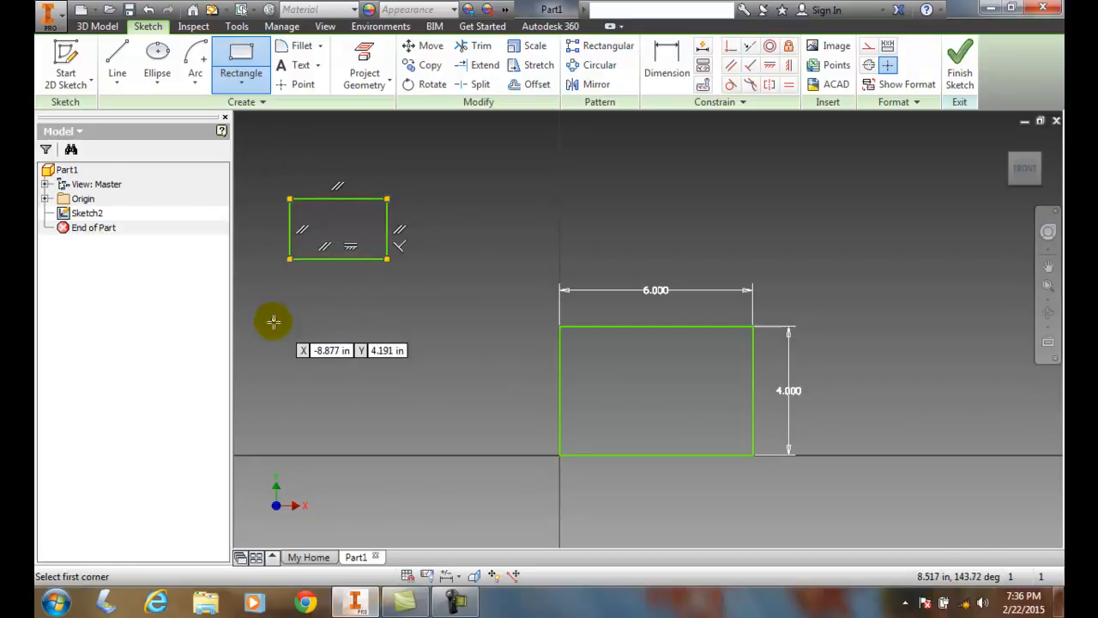
mouse_move(353, 325)
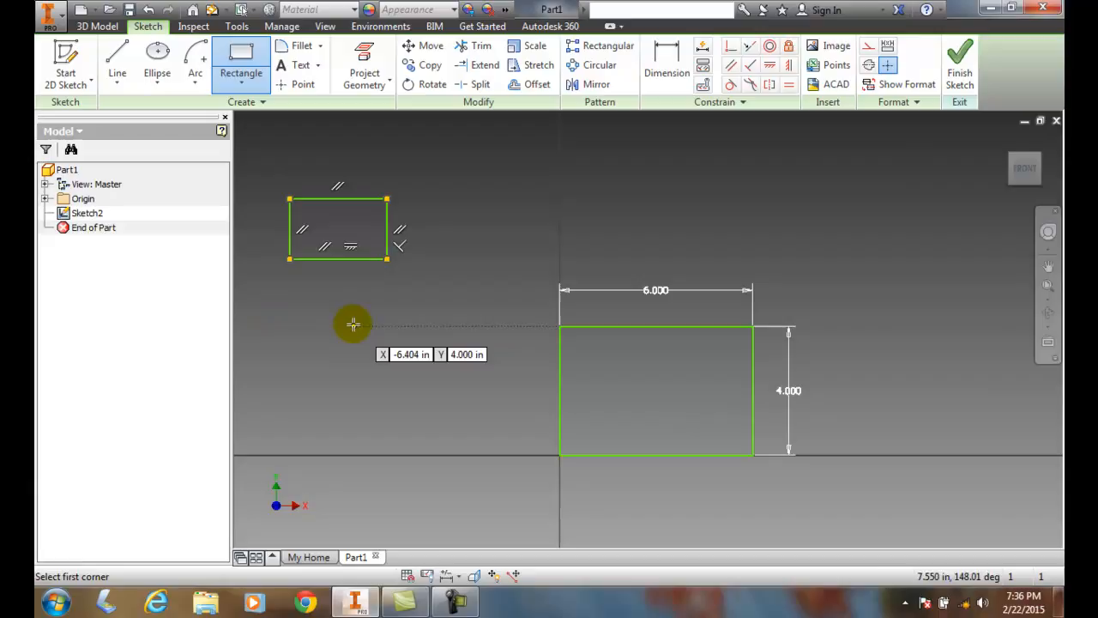